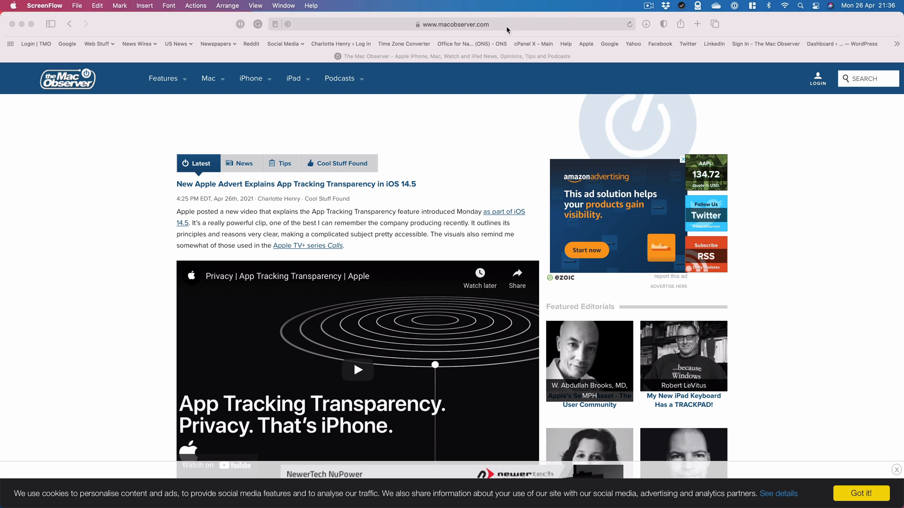
Focus the empty Smart Search field, showing Favourites, Privacy Report and iPhone tabs.
click(454, 24)
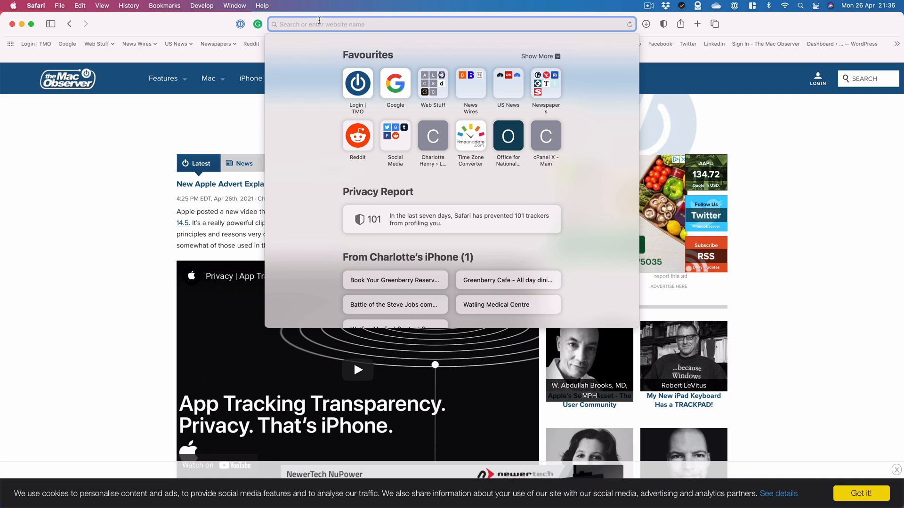
mouse_move(274, 29)
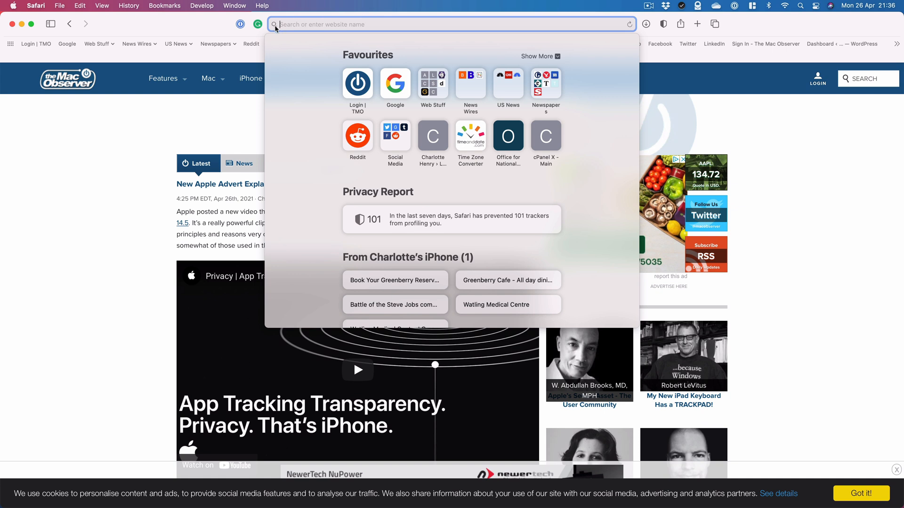
Choose DuckDuckGo from the search-engine list and search for "apple".
click(277, 25)
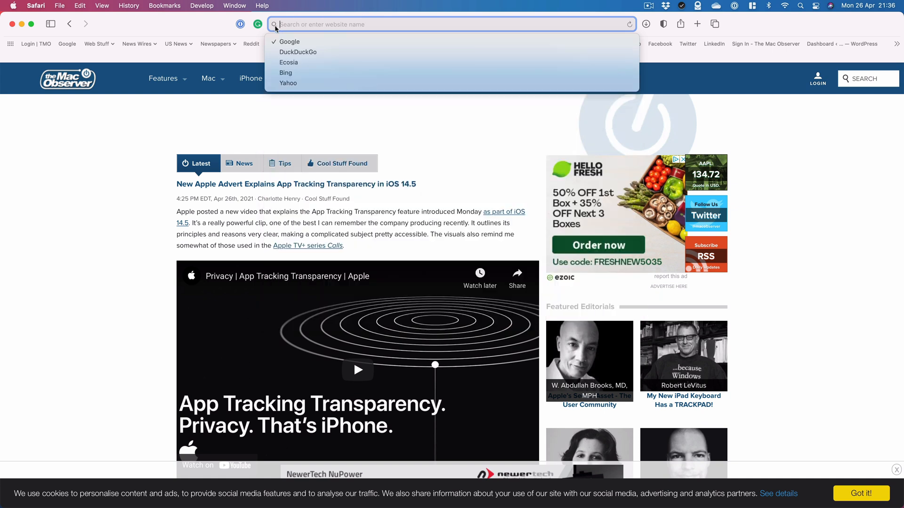
mouse_move(286, 73)
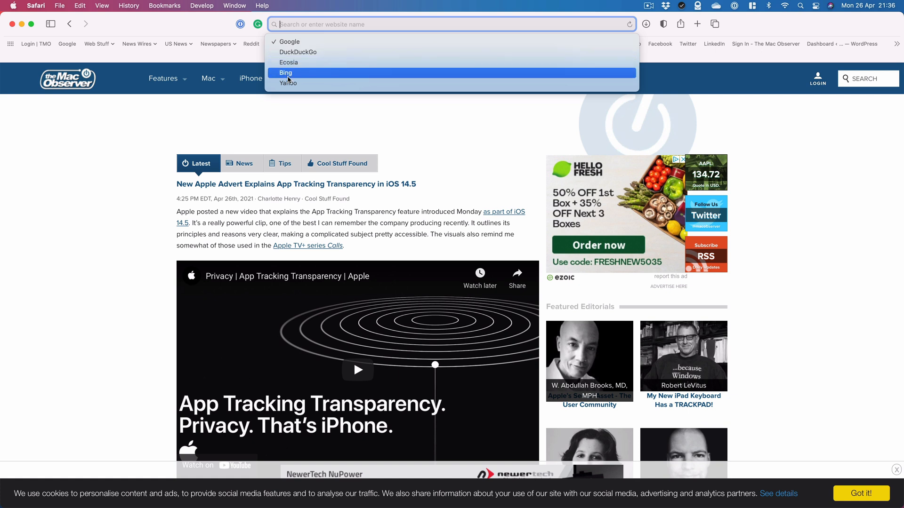
mouse_move(294, 52)
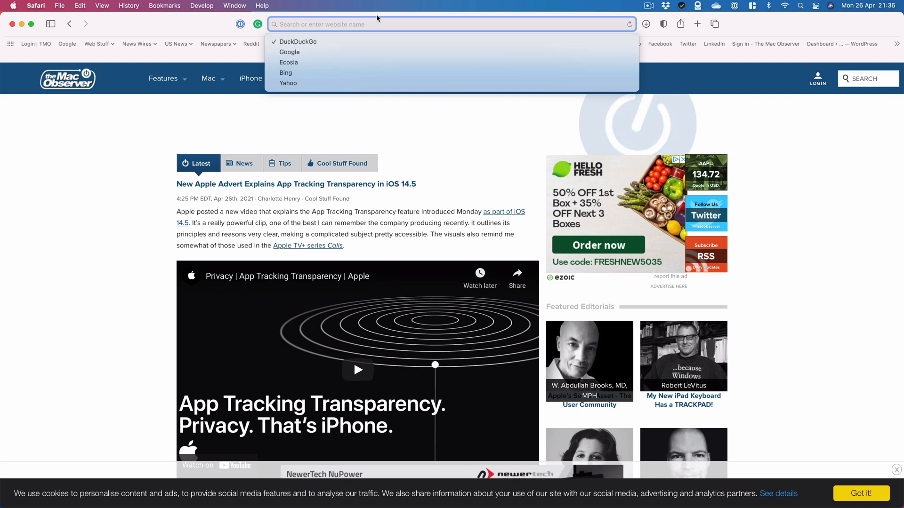
text(apple)
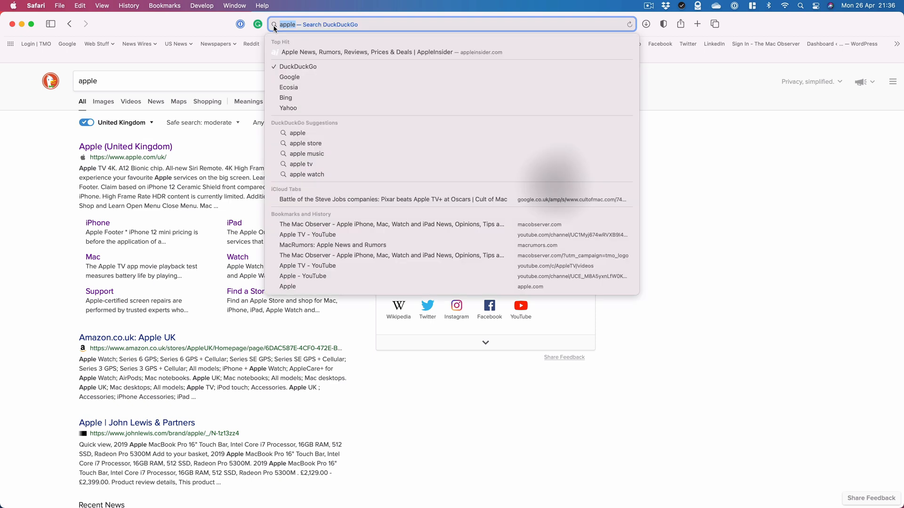
Search DuckDuckGo for "the ma" to find The Mac Observer.
text(the mac obser)
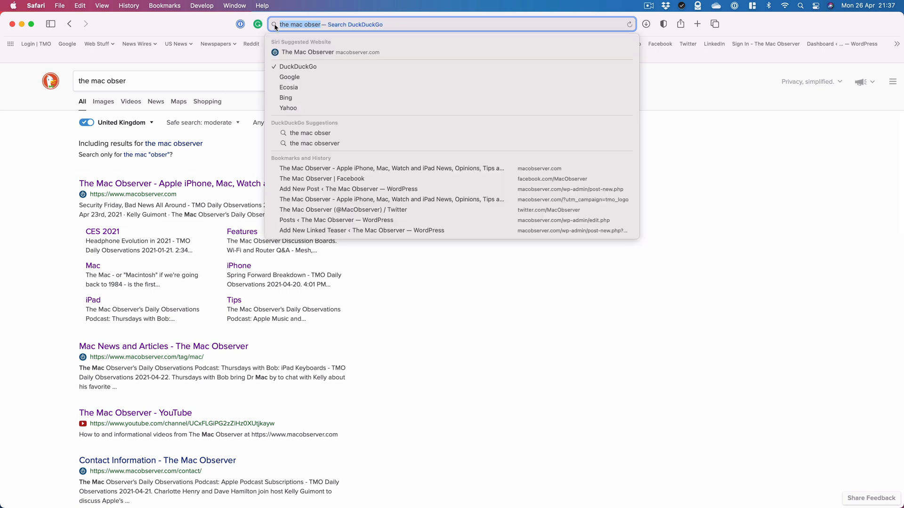
mouse_move(291, 108)
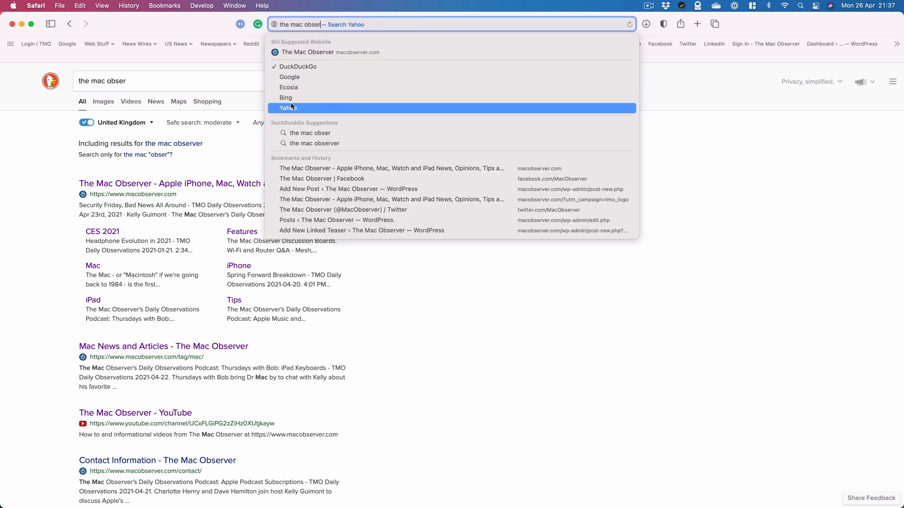